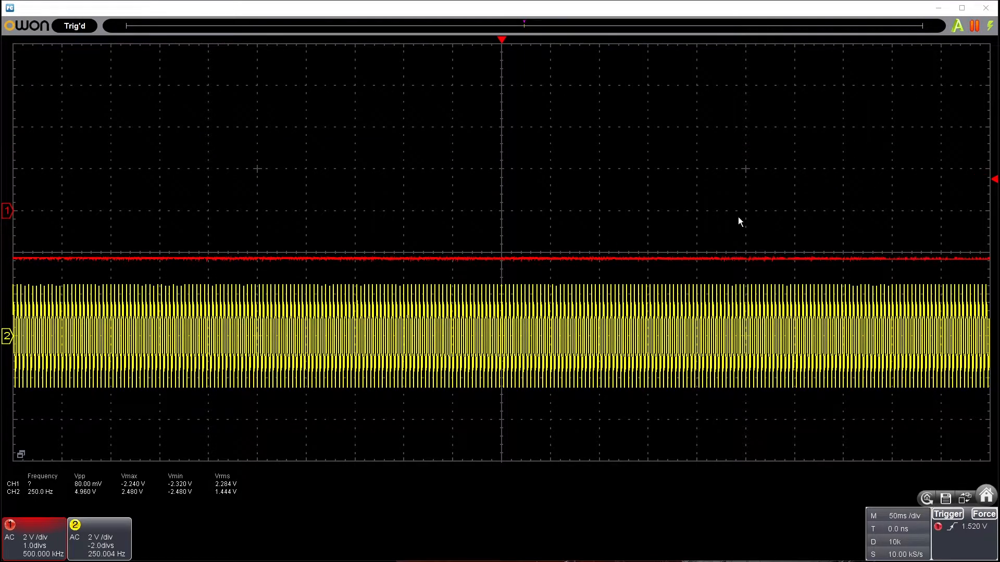
- Set the timebase to 1.0 µs/div so the 500 kHz square wave shows as distinct cycles
{"action": "left_click", "coordinate": [957, 26]}
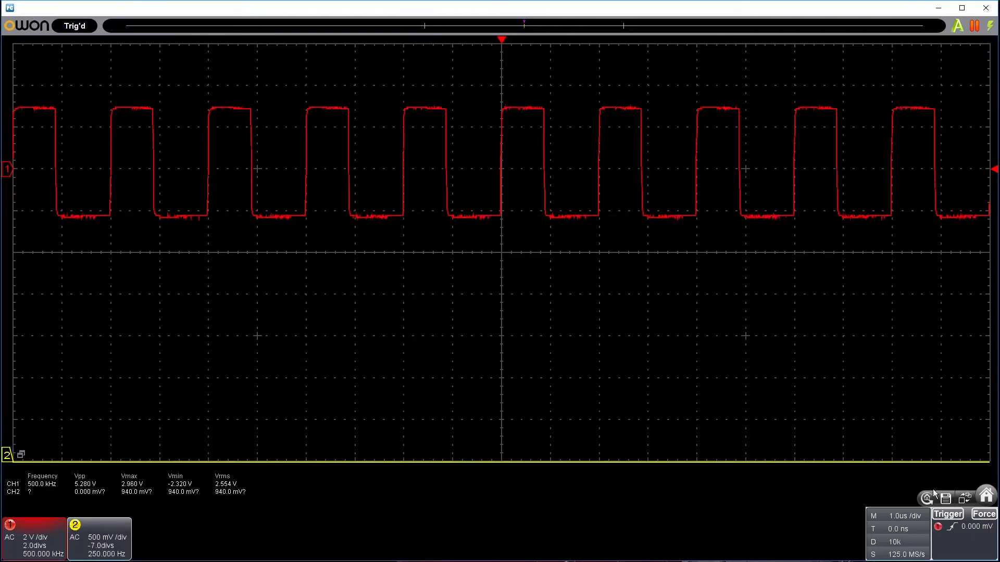
- Set the trigger source to CH2 and the timebase to 2.0 ms/div for the 250 Hz triangle
{"action": "left_click", "coordinate": [948, 514]}
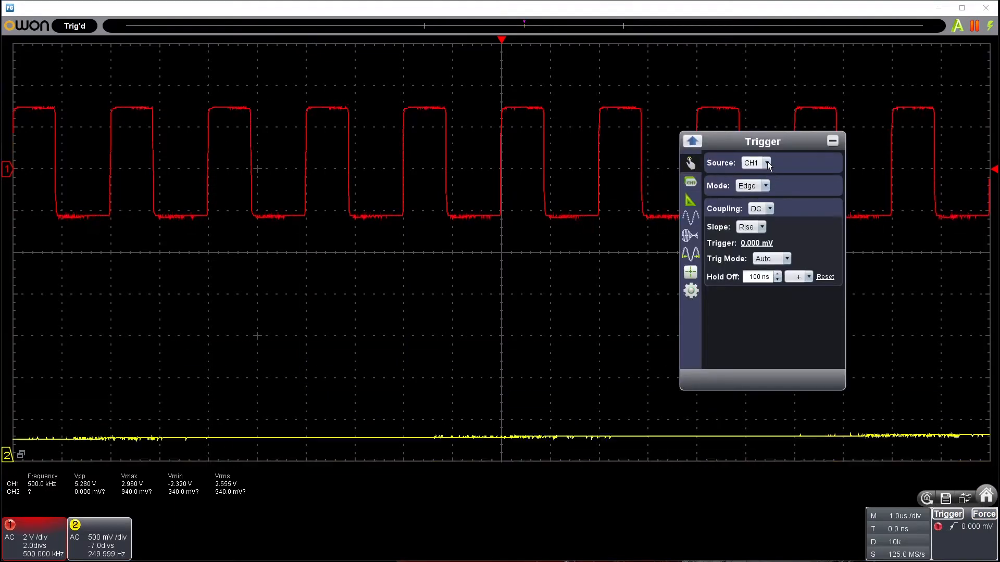
{"action": "left_click", "coordinate": [832, 142]}
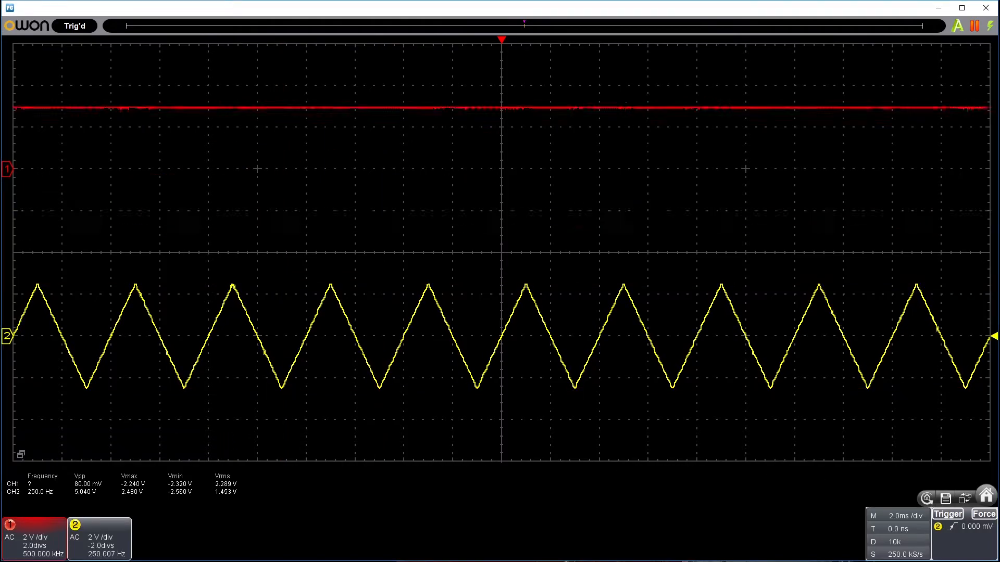
{"action": "left_click", "coordinate": [948, 514]}
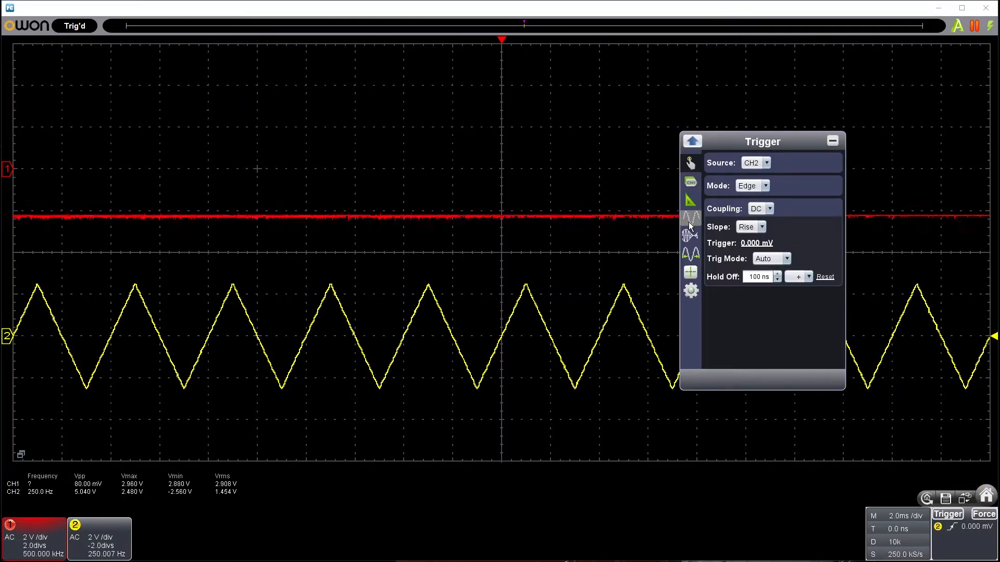
{"action": "left_click", "coordinate": [690, 253]}
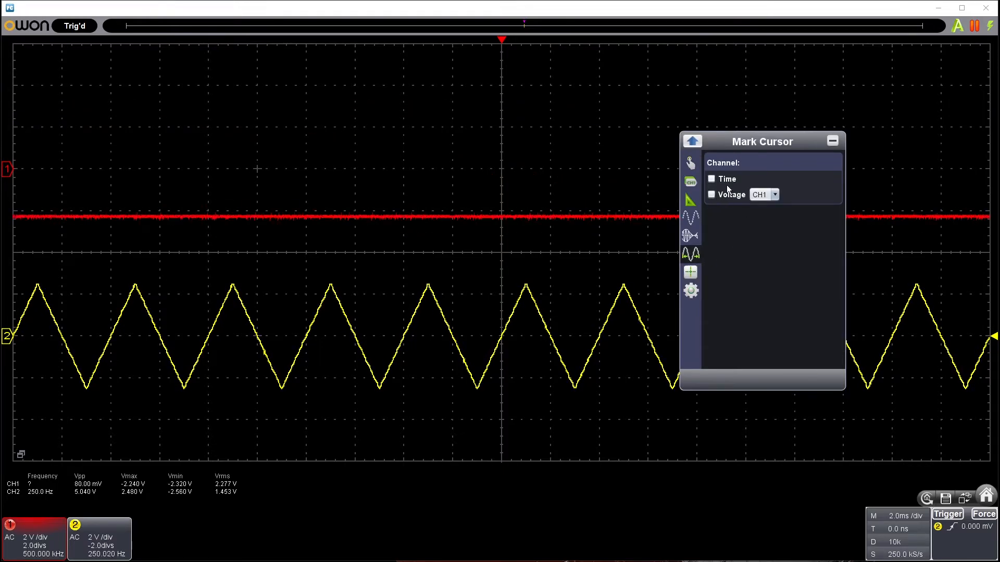
- Enable time and voltage cursors on CH2 and read the triangle wave's ΔX and ΔY
{"action": "left_click", "coordinate": [712, 194]}
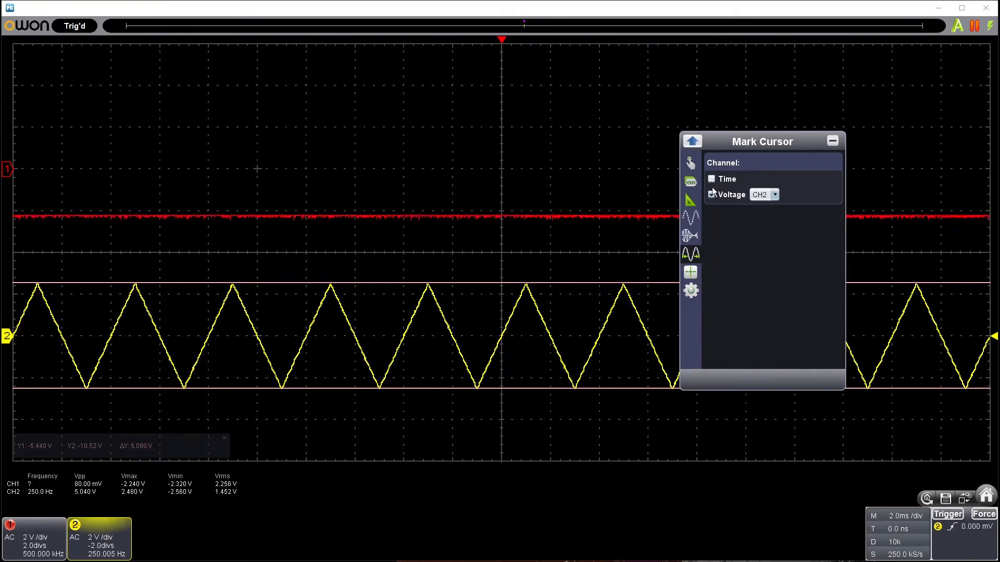
{"action": "left_click", "coordinate": [711, 179]}
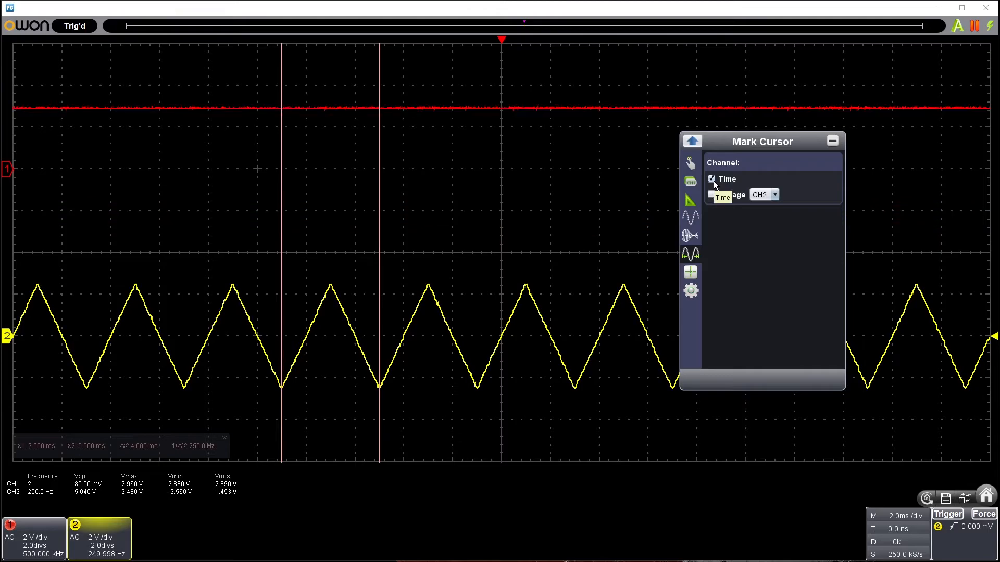
{"action": "left_click", "coordinate": [712, 195]}
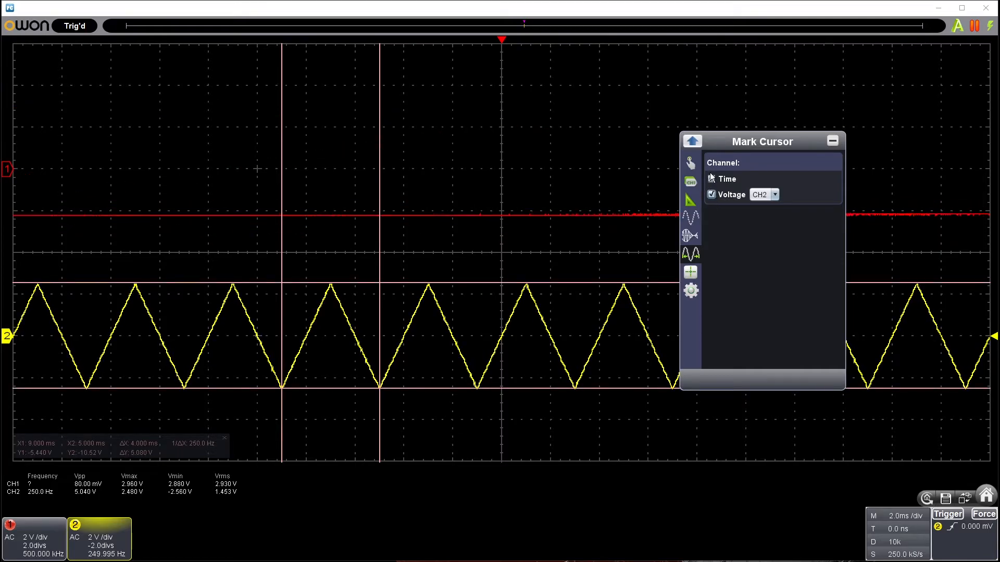
{"action": "left_click", "coordinate": [711, 179]}
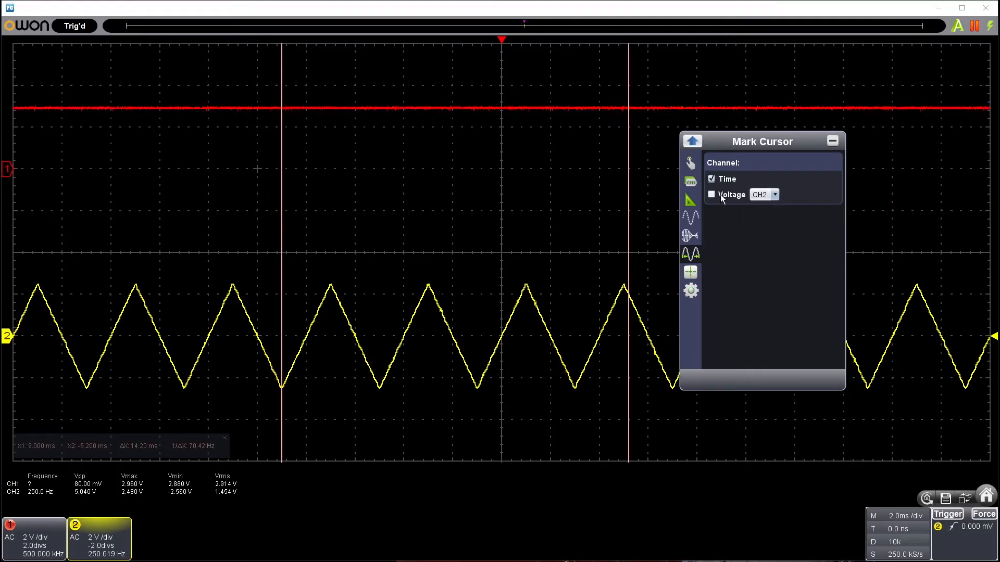
{"action": "left_click", "coordinate": [712, 194]}
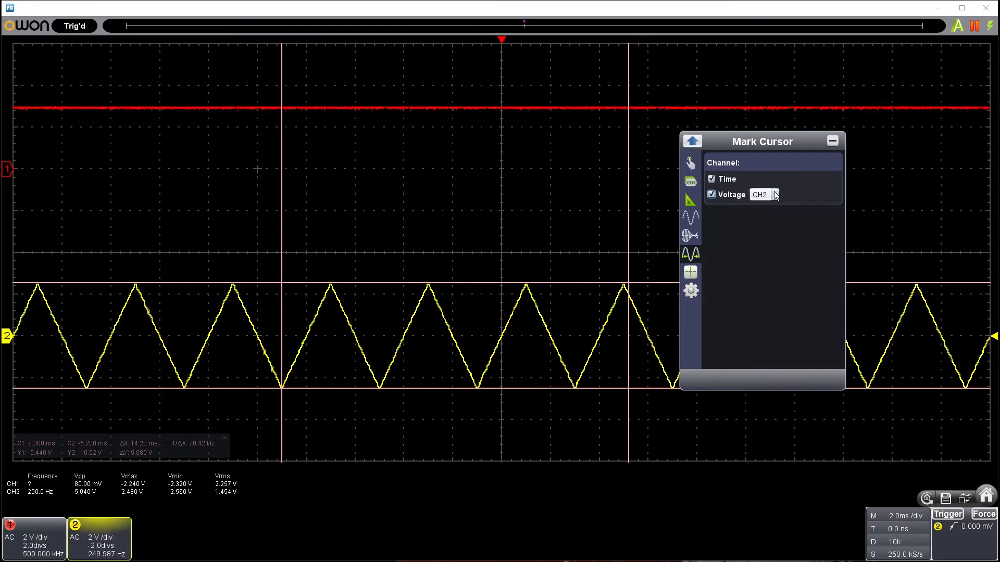
- Toggle the time and voltage cursors off, leaving the CH2 display clear of cursors
{"action": "left_click", "coordinate": [711, 194]}
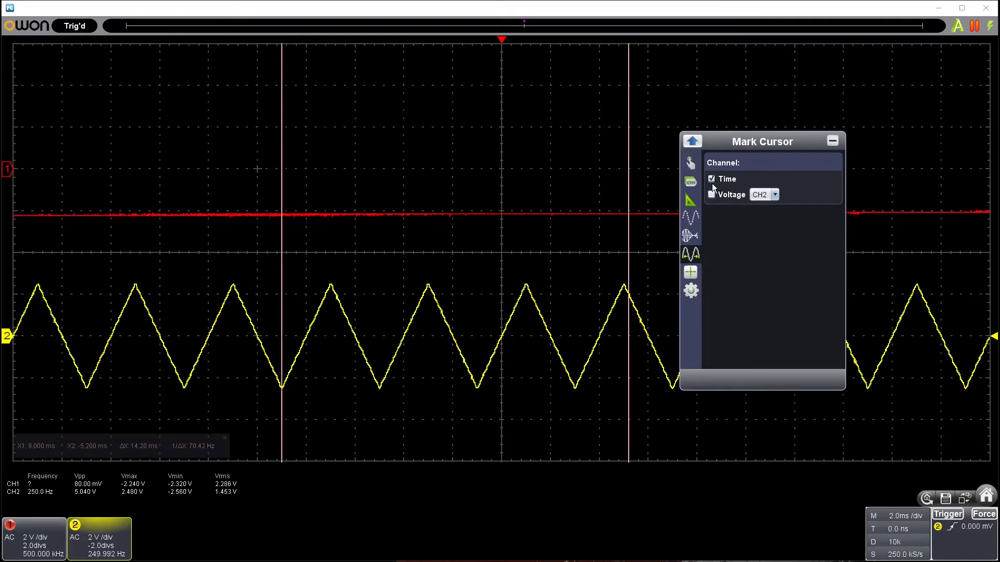
{"action": "left_click", "coordinate": [711, 179]}
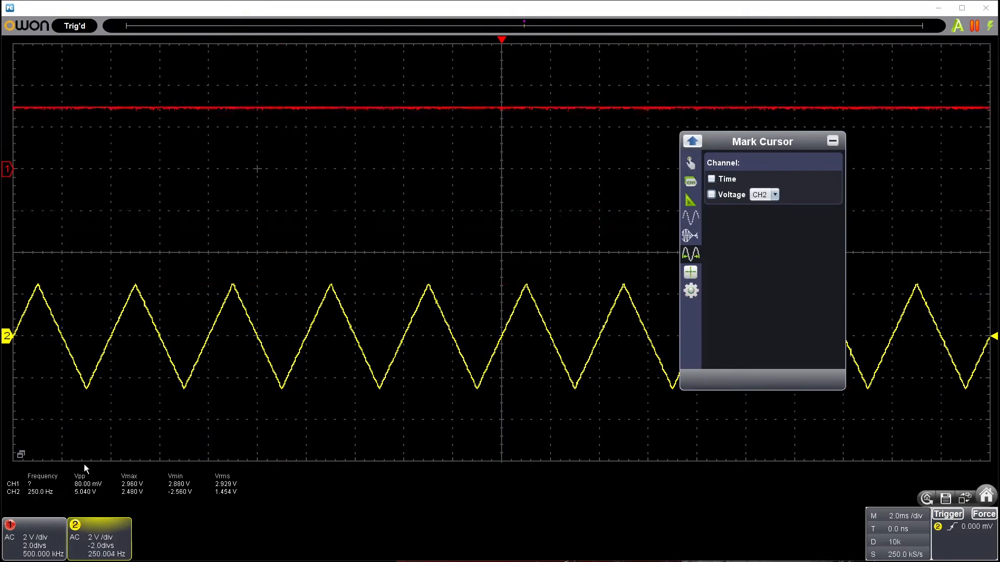
{"action": "left_click", "coordinate": [711, 195]}
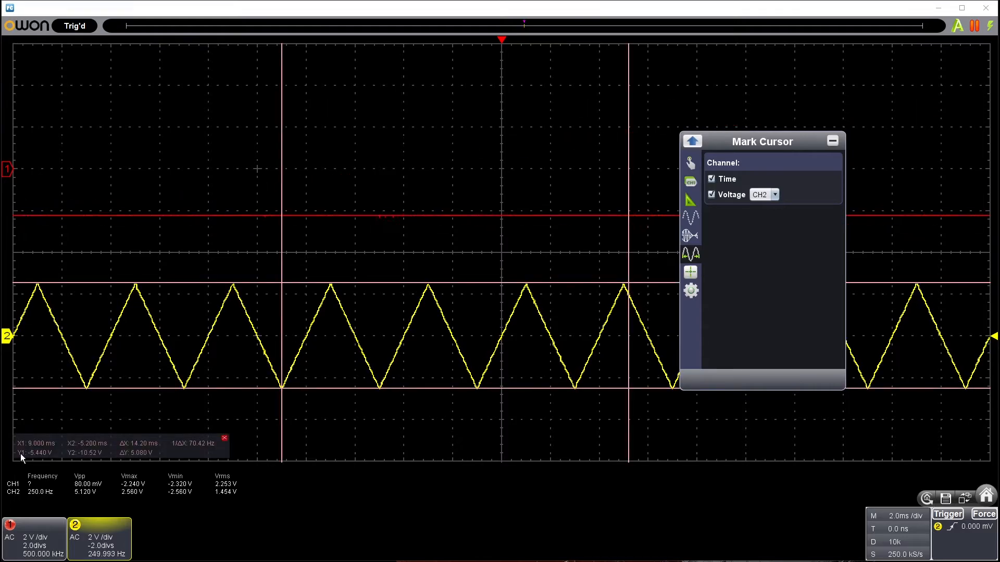
{"action": "left_click", "coordinate": [711, 179]}
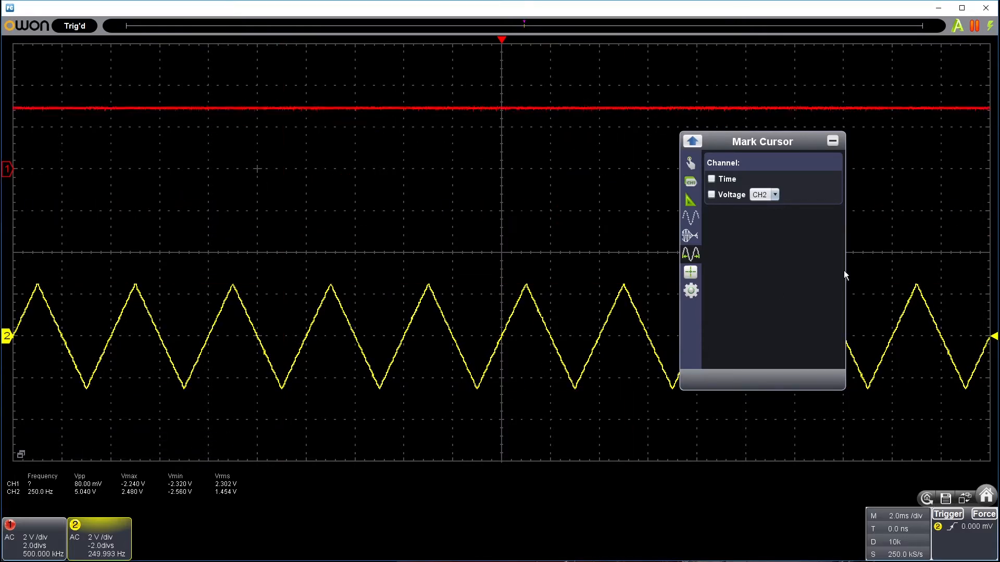
{"action": "left_click", "coordinate": [690, 253]}
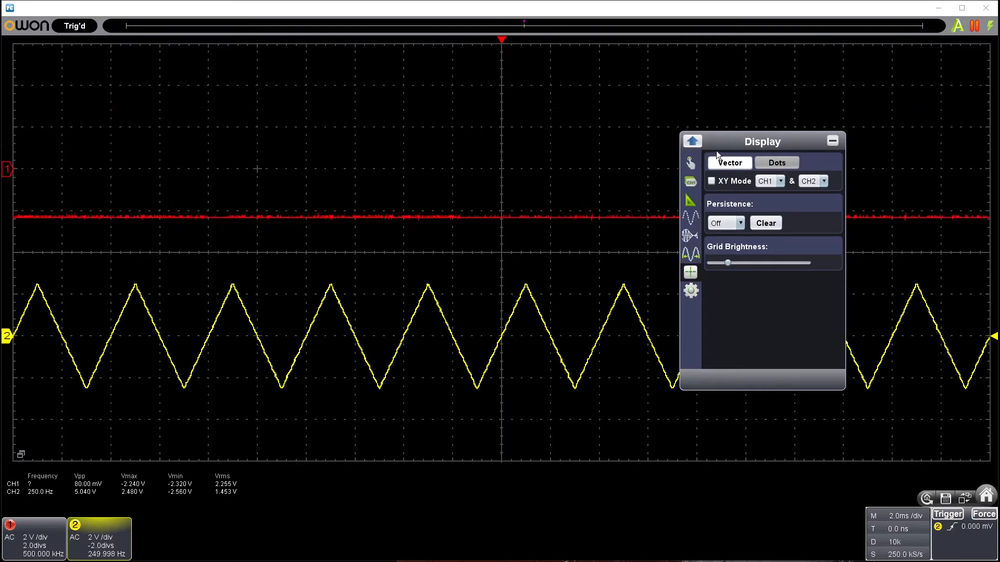
- Set display persistence from Off to 5 s, then to Infinite
{"action": "left_click", "coordinate": [739, 222]}
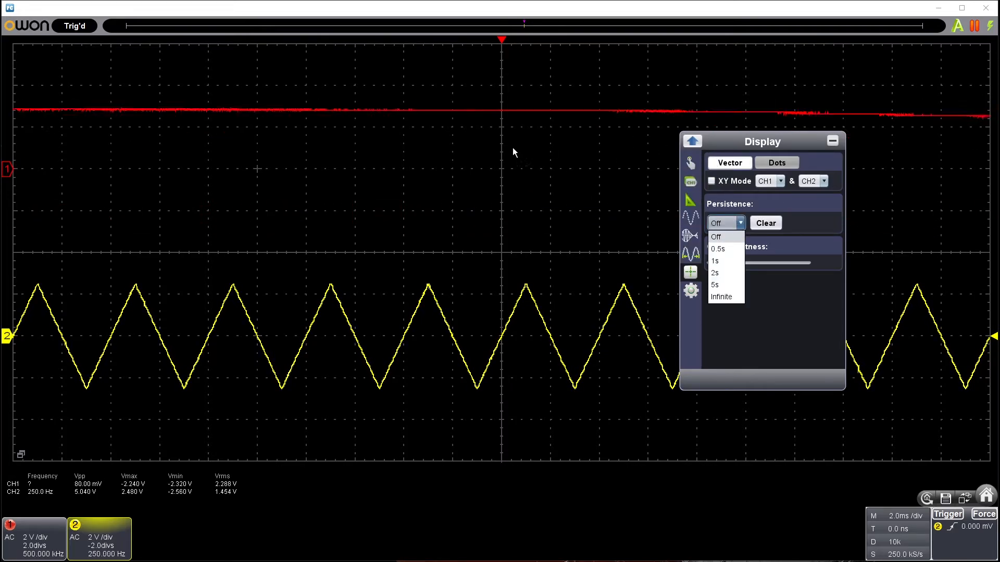
{"action": "left_click", "coordinate": [715, 284]}
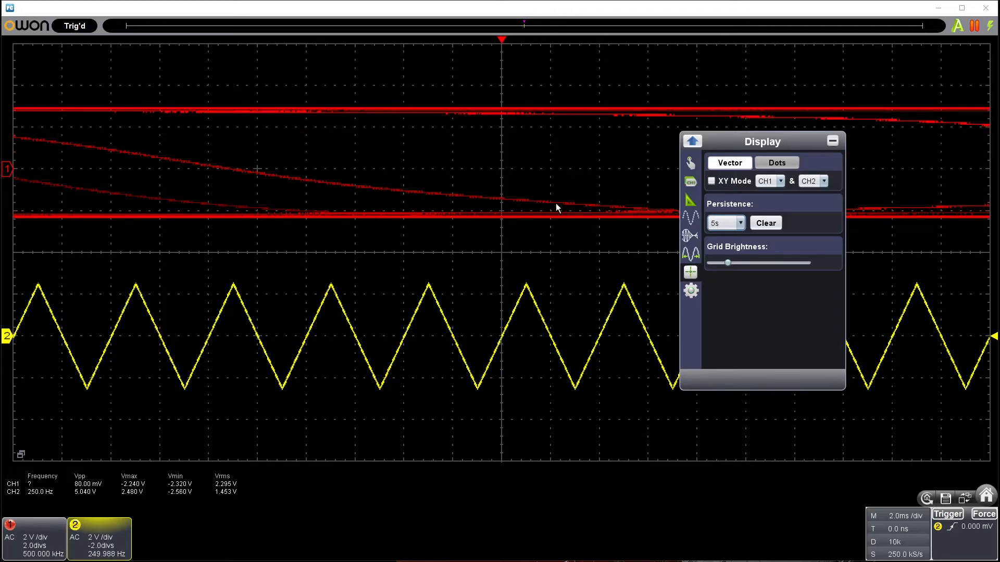
{"action": "left_click", "coordinate": [764, 222]}
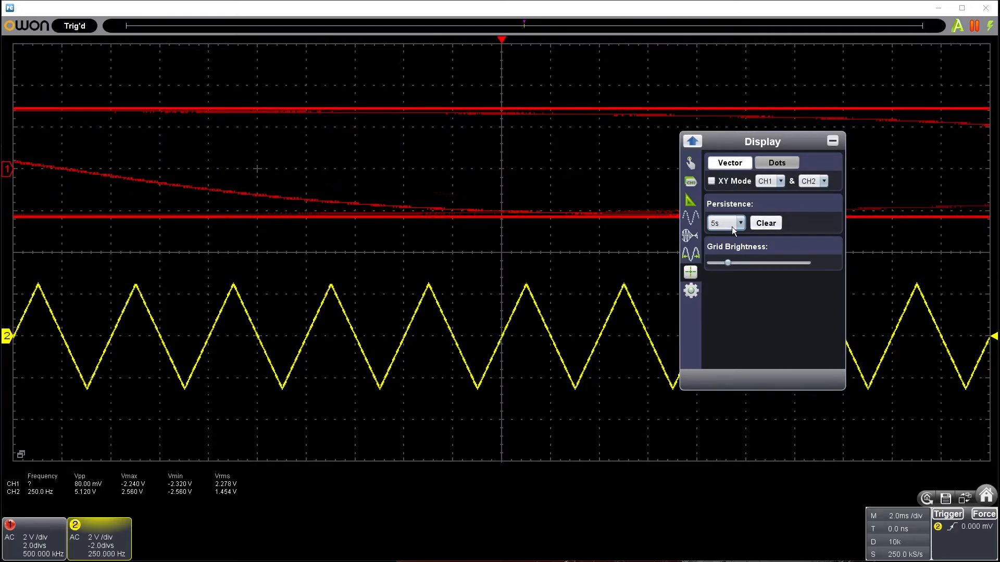
{"action": "left_click", "coordinate": [725, 223]}
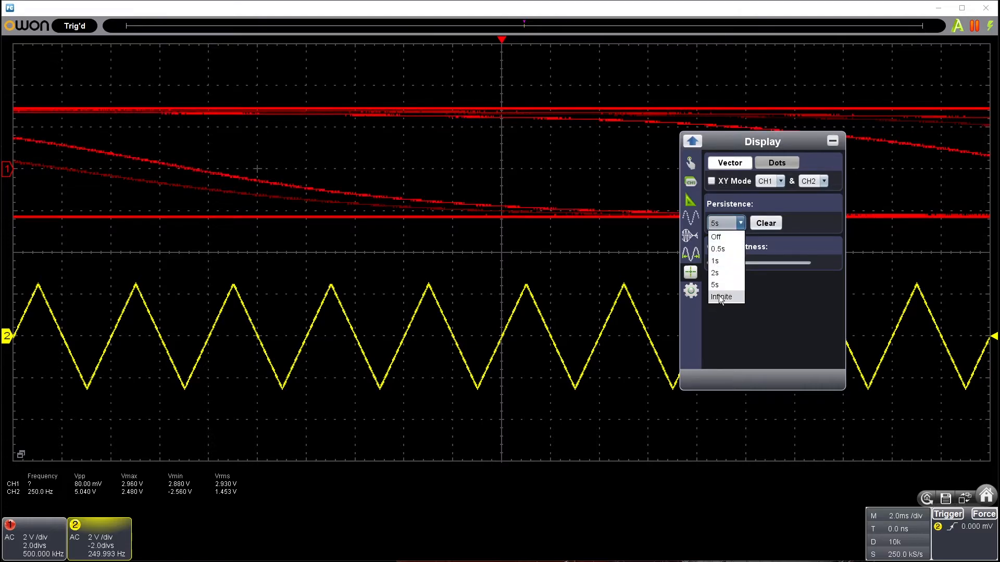
{"action": "left_click", "coordinate": [721, 297]}
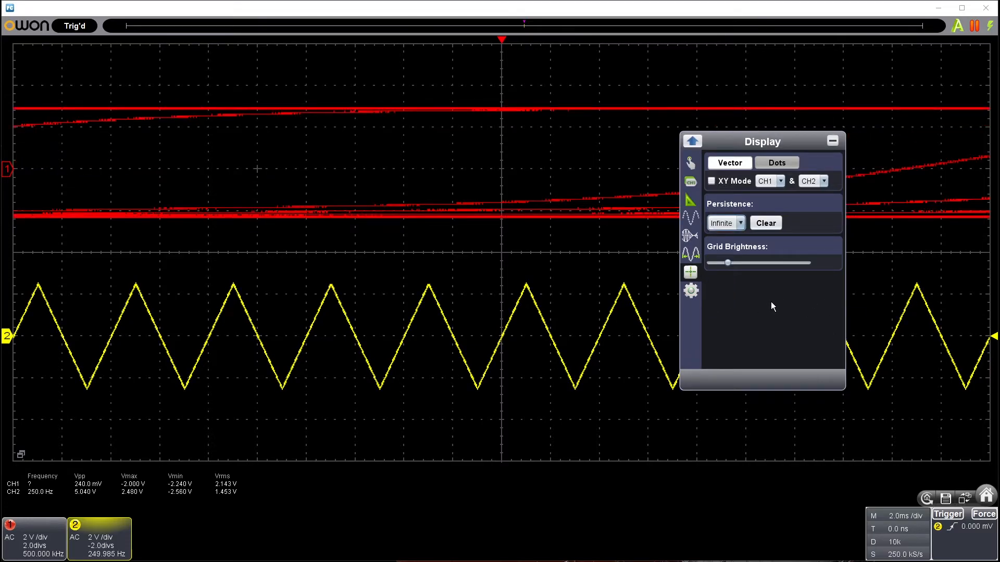